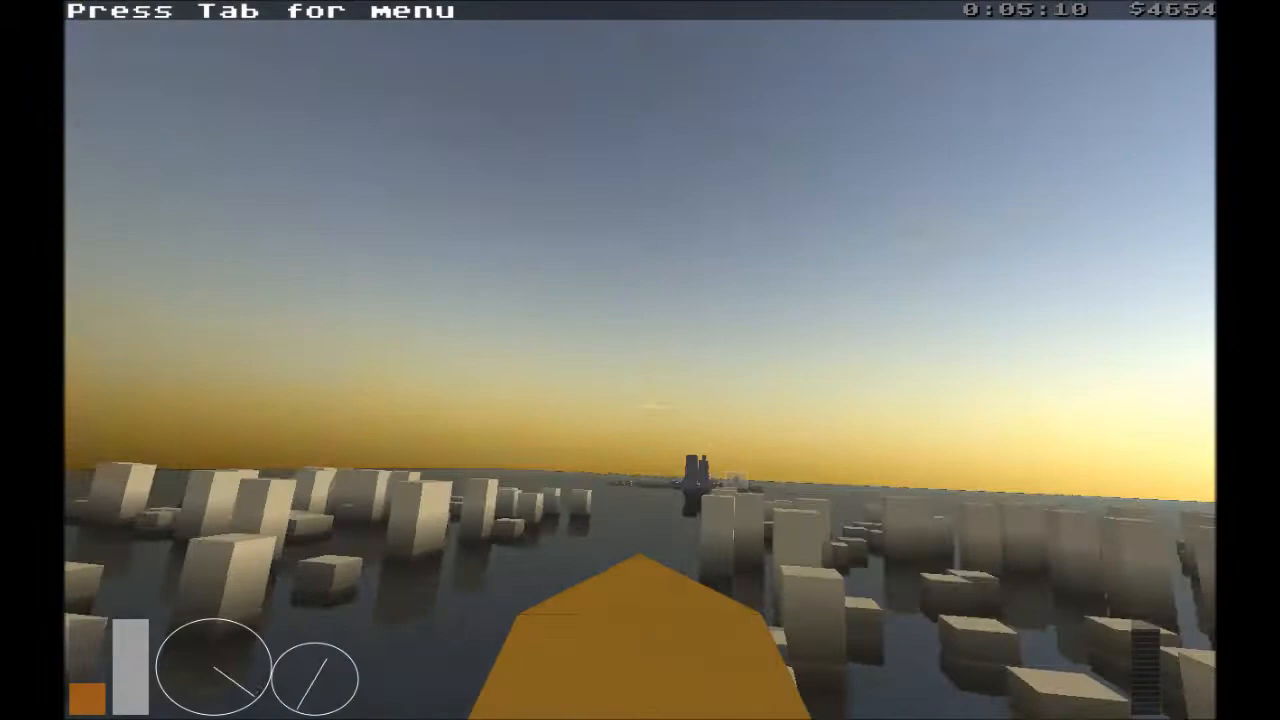
Open the game menu's Research tab listing Bomber, Attack, Missile Ship and weapon upgrades
key("Tab")
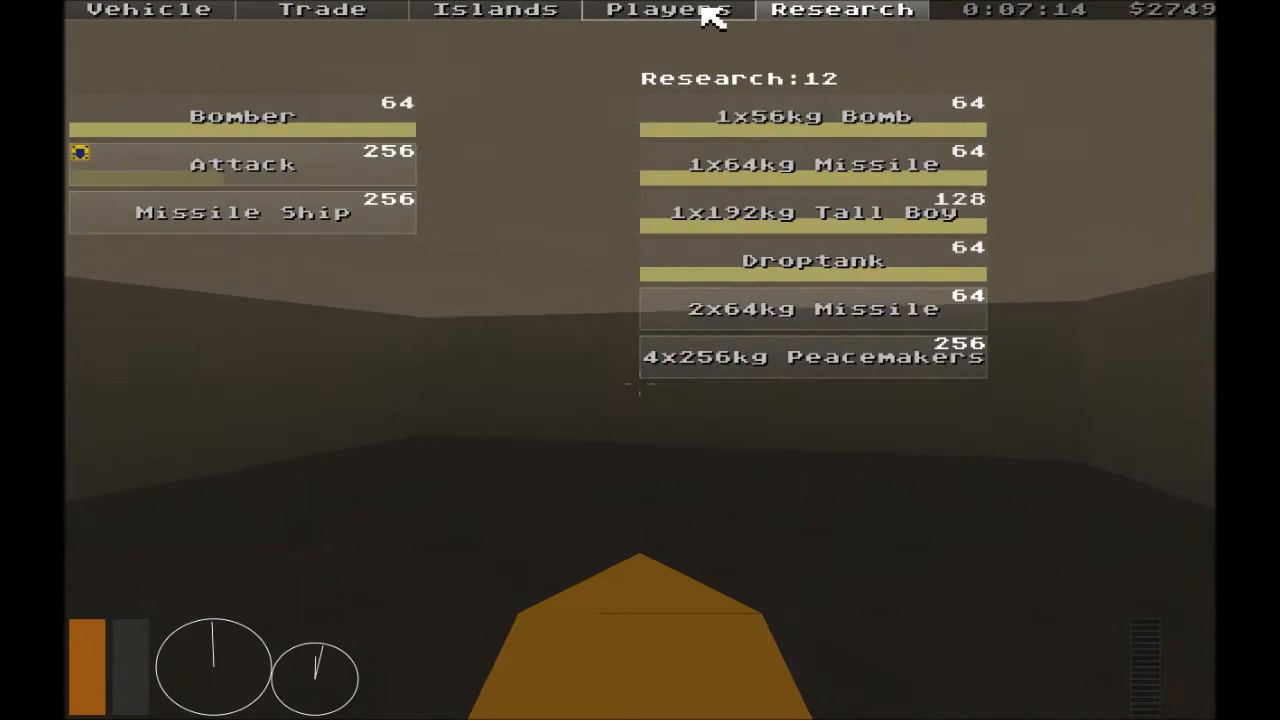
Attack the island buildings, then view the cannon, 16x64kg missile and 256kg Peacemaker loadout
key("Tab")
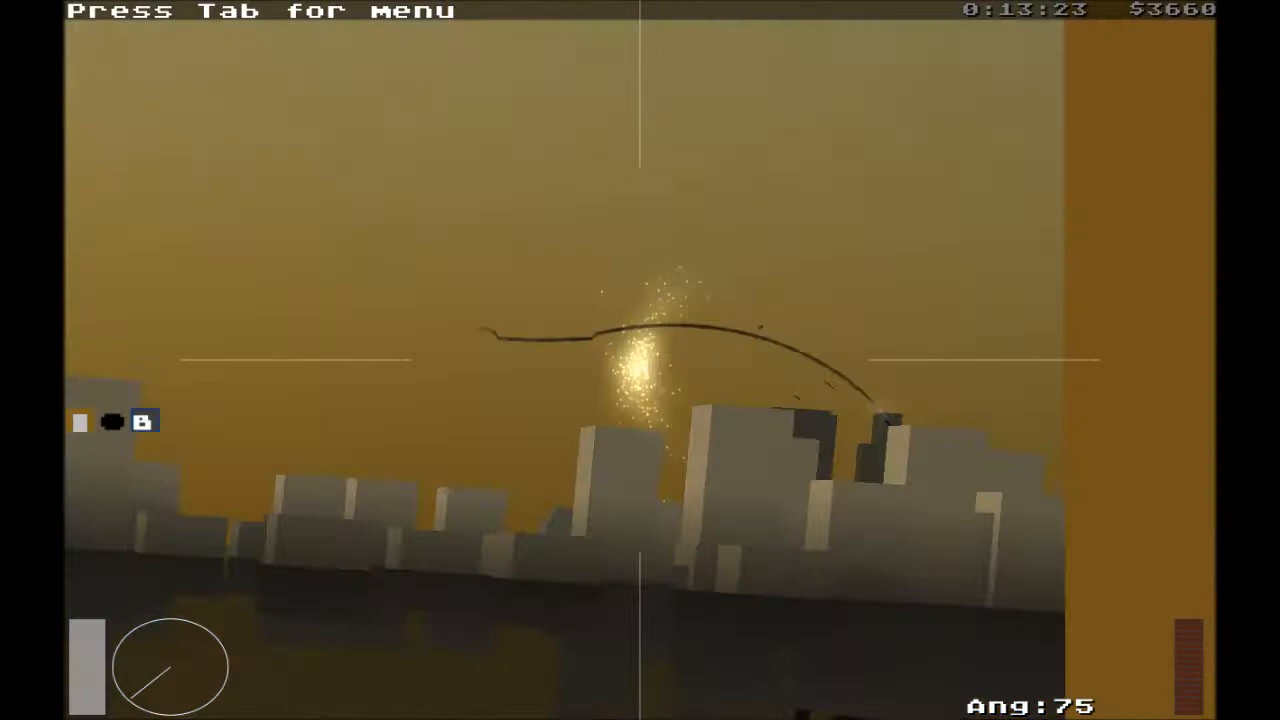
key("Tab")
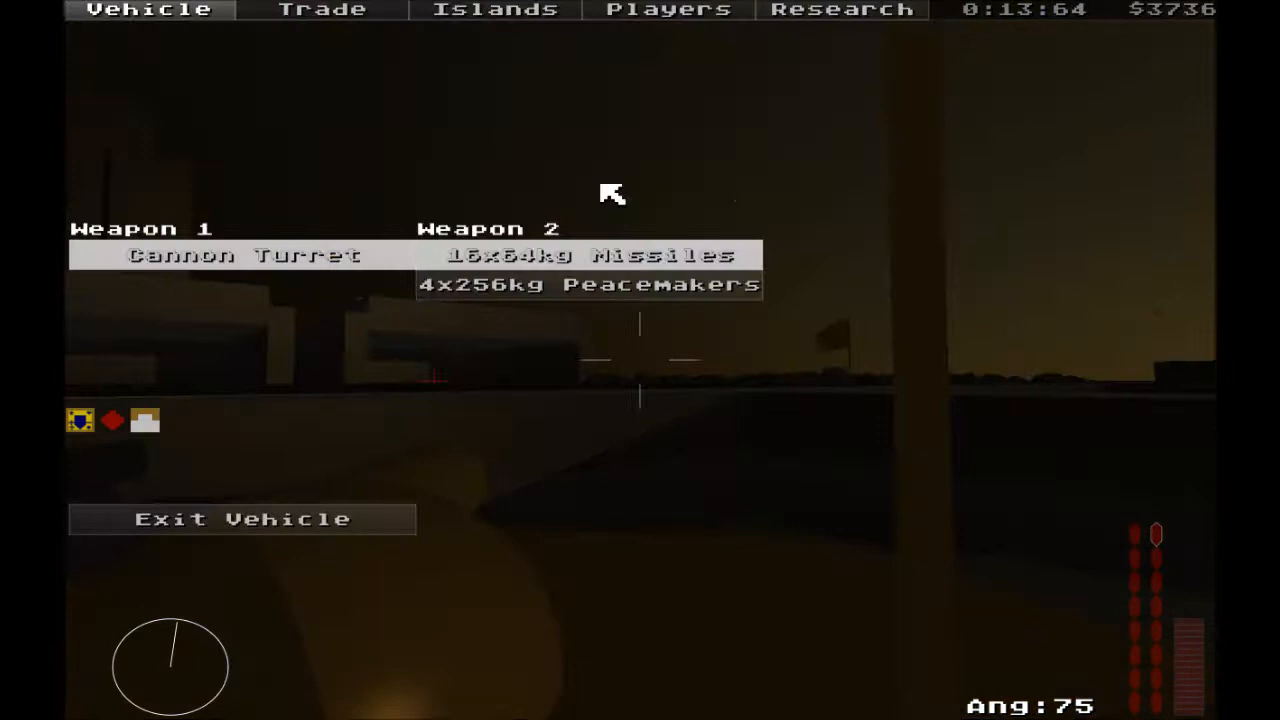